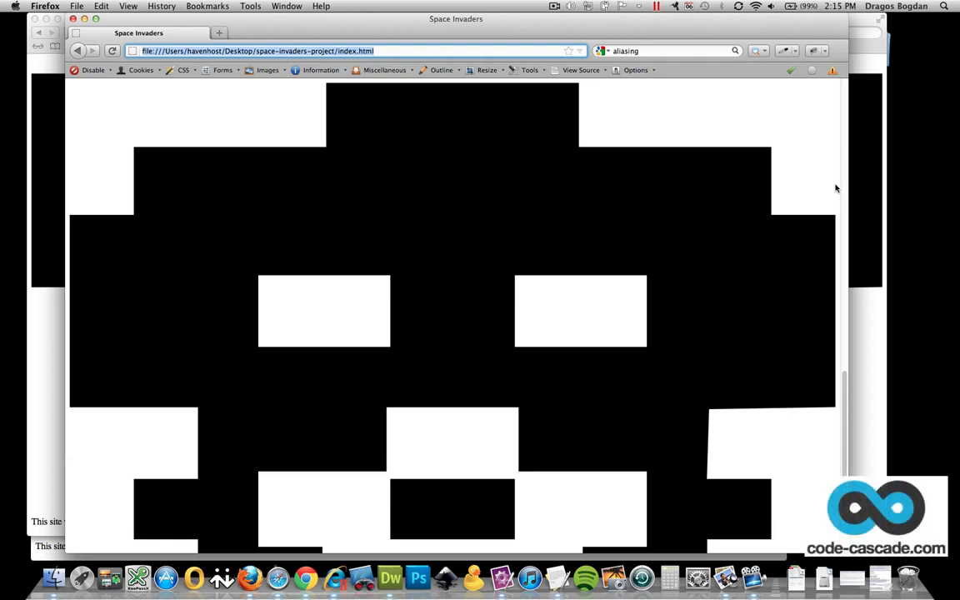
mouse_move(717, 288)
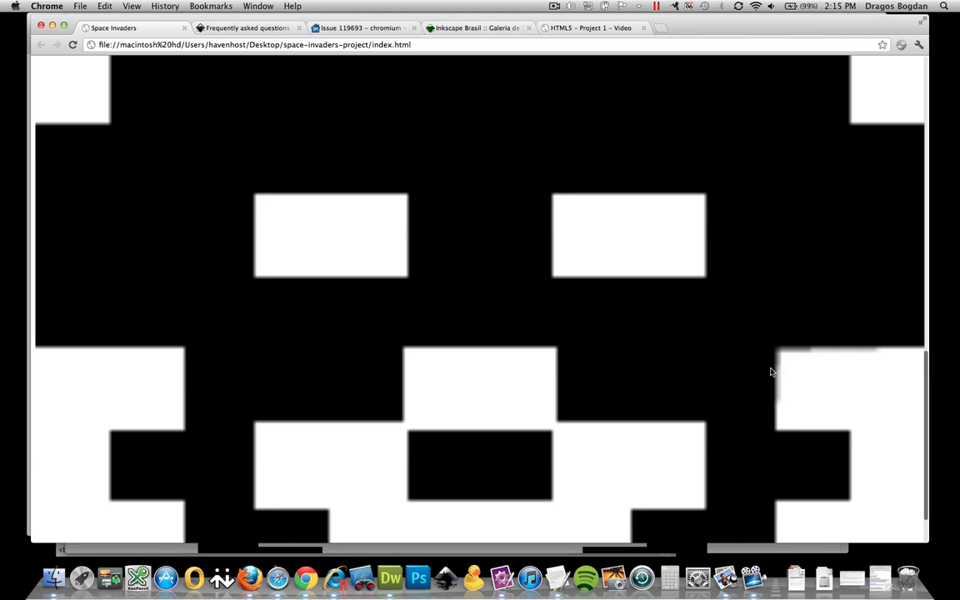
mouse_move(792, 354)
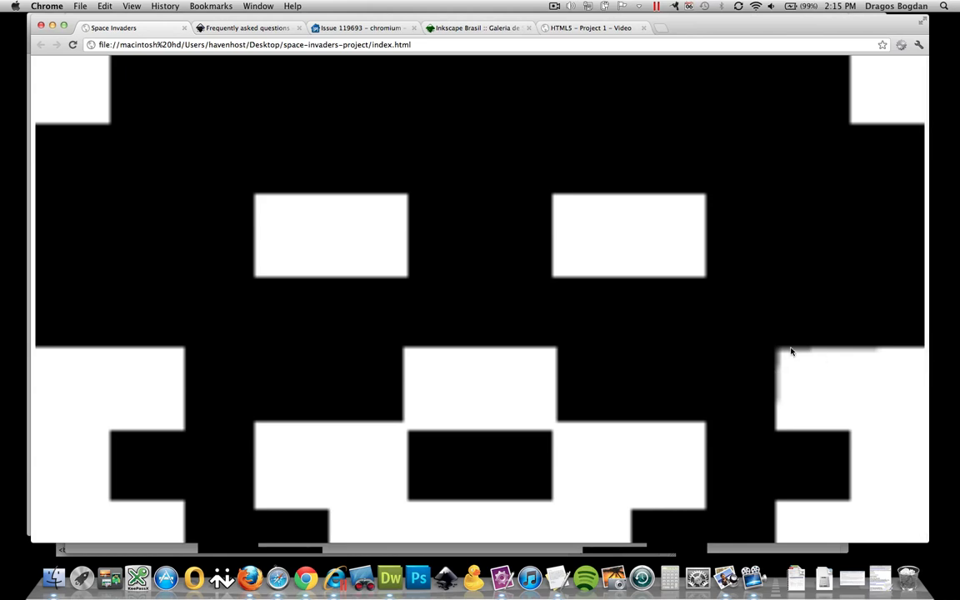
mouse_move(780, 397)
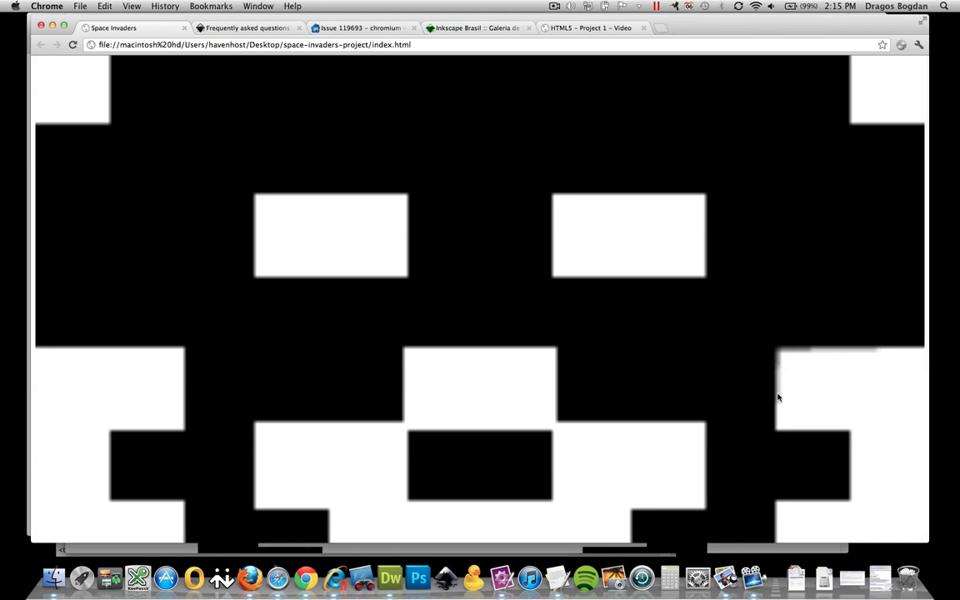
mouse_move(575, 300)
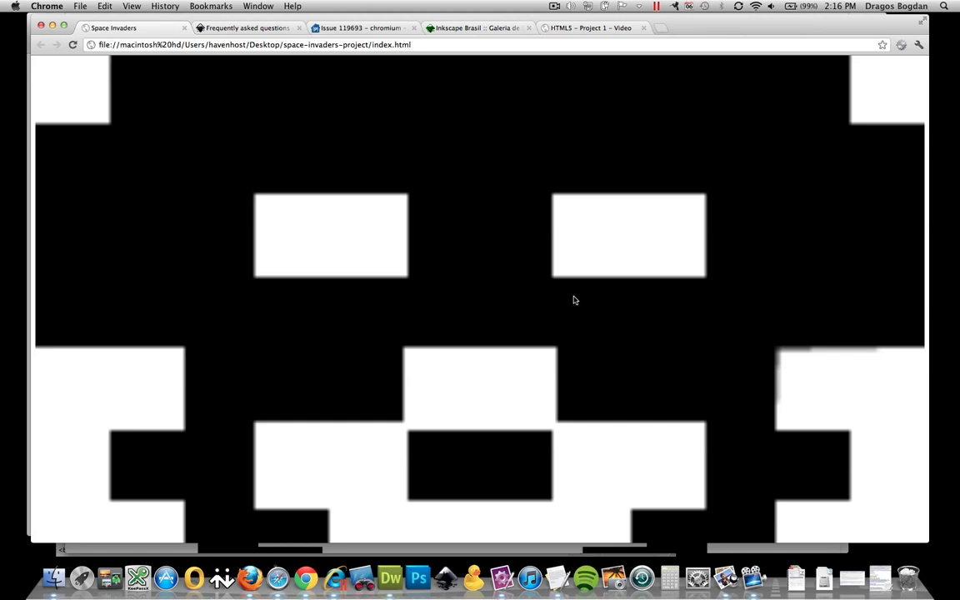
mouse_move(923, 560)
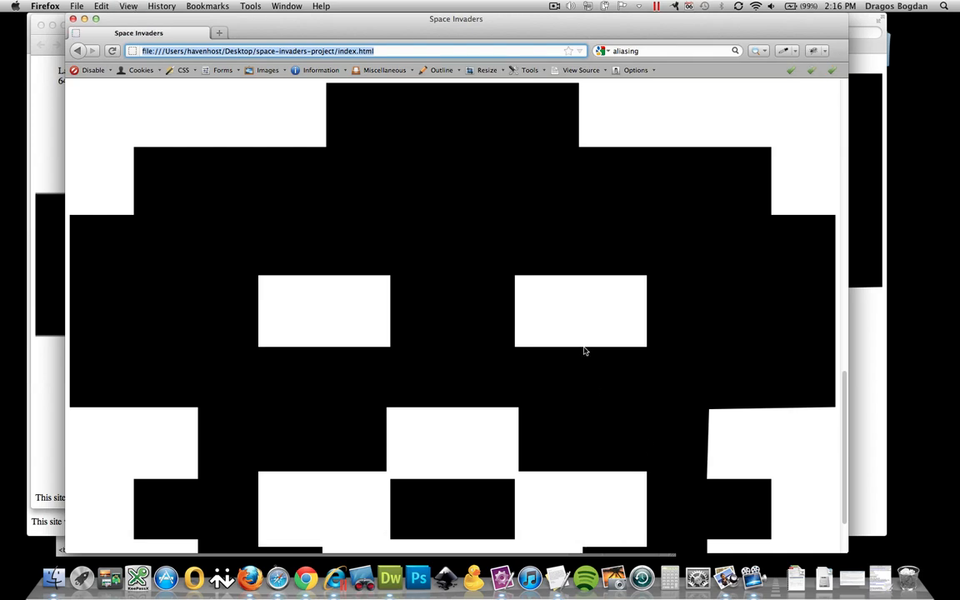
- Scroll down the Firefox page to view the crisp invader and its footer line
scroll(down, 3)
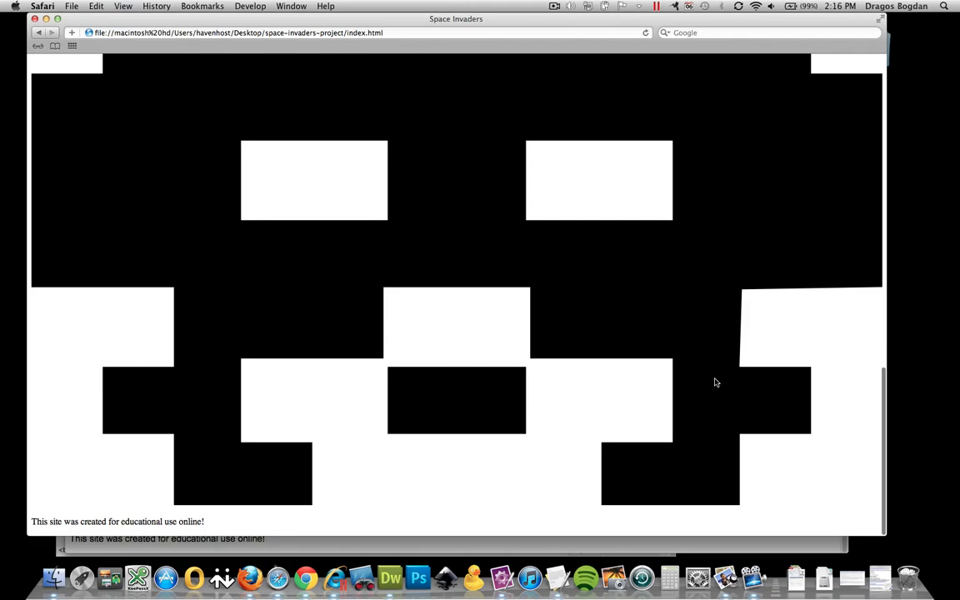
- Scroll down the Safari page to view the sharply rendered invader and footer
scroll(down, 3)
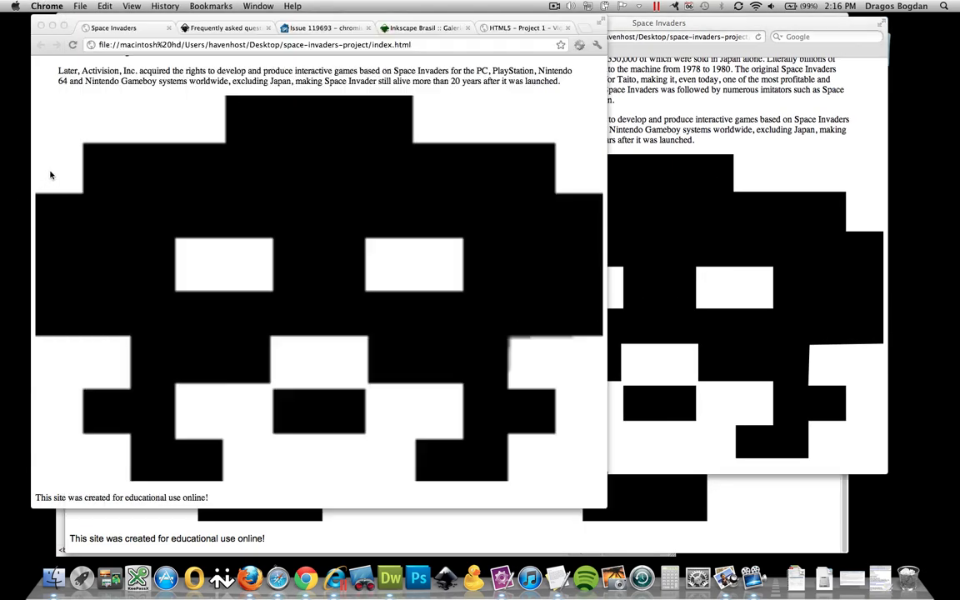
- Switch to the 'Issue 119693 - chromium' tab showing the SVG resolution bug report
click(324, 16)
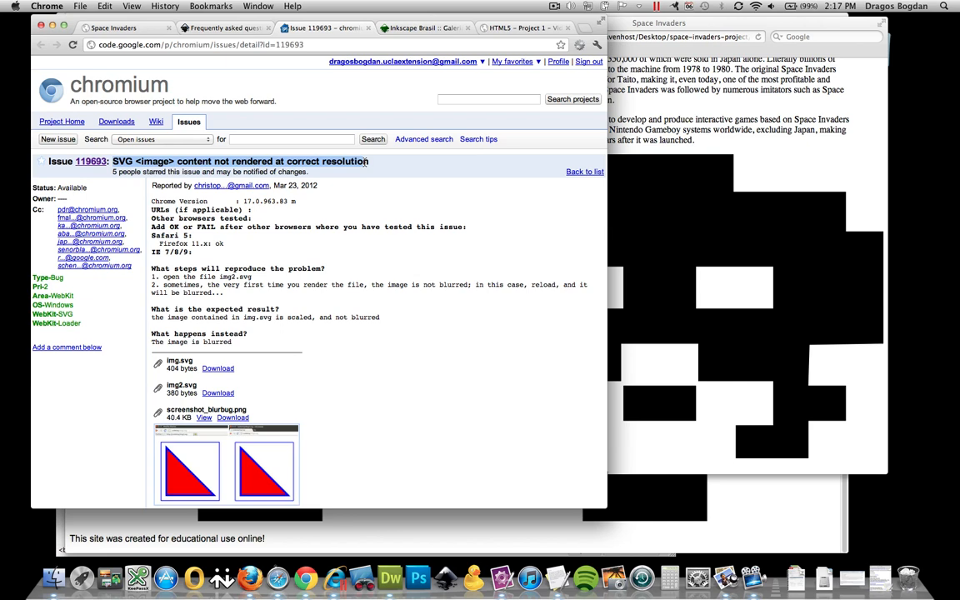
- Read the issue comments, then check About Google Chrome for version 18.0.1025.168
scroll(down, 3)
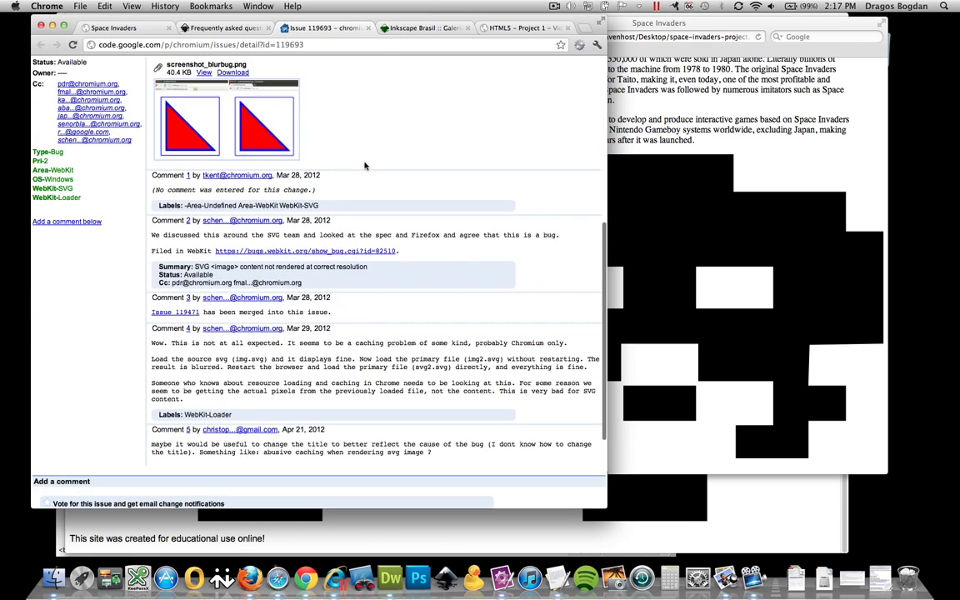
scroll(down, 3)
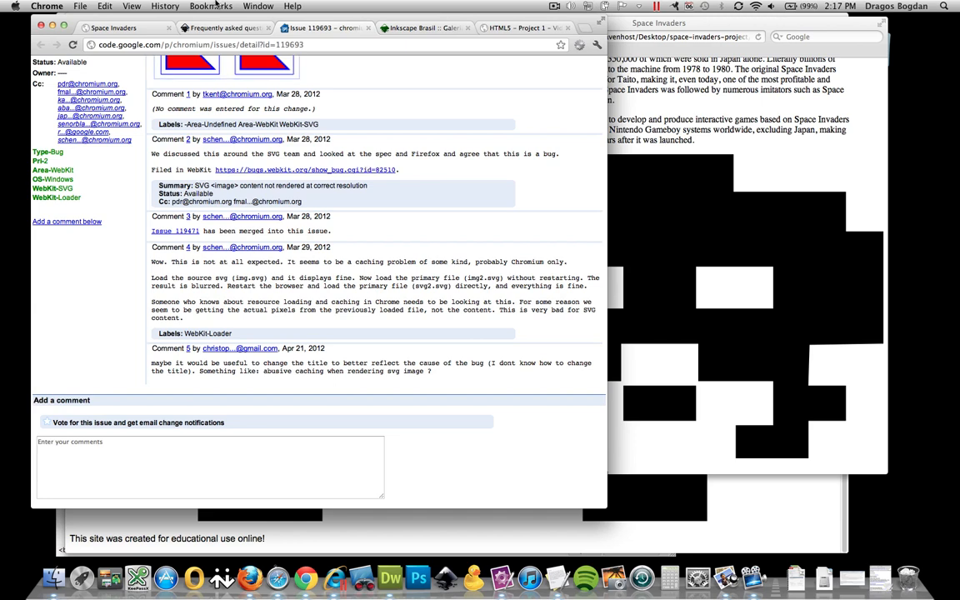
click(46, 7)
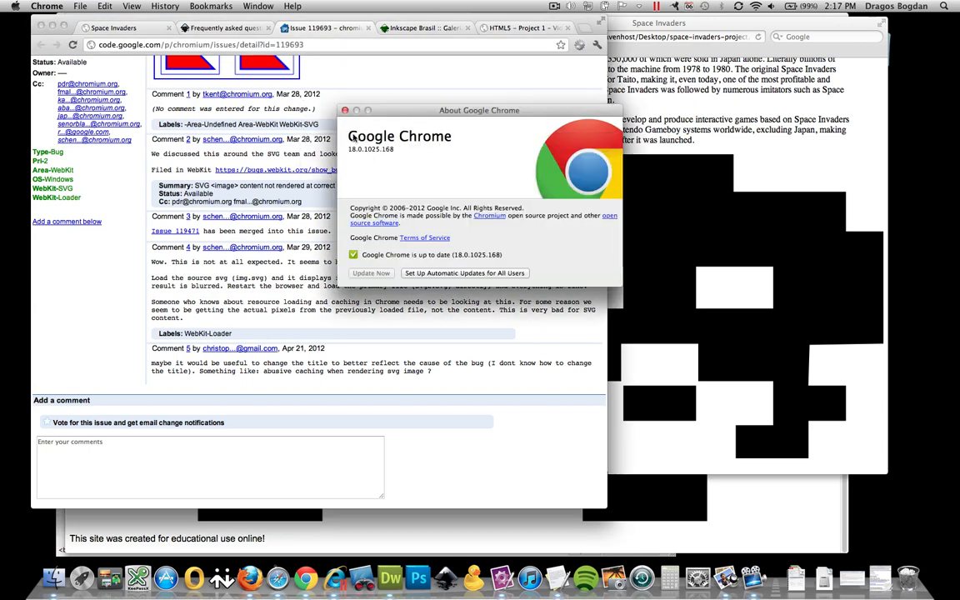
mouse_move(397, 175)
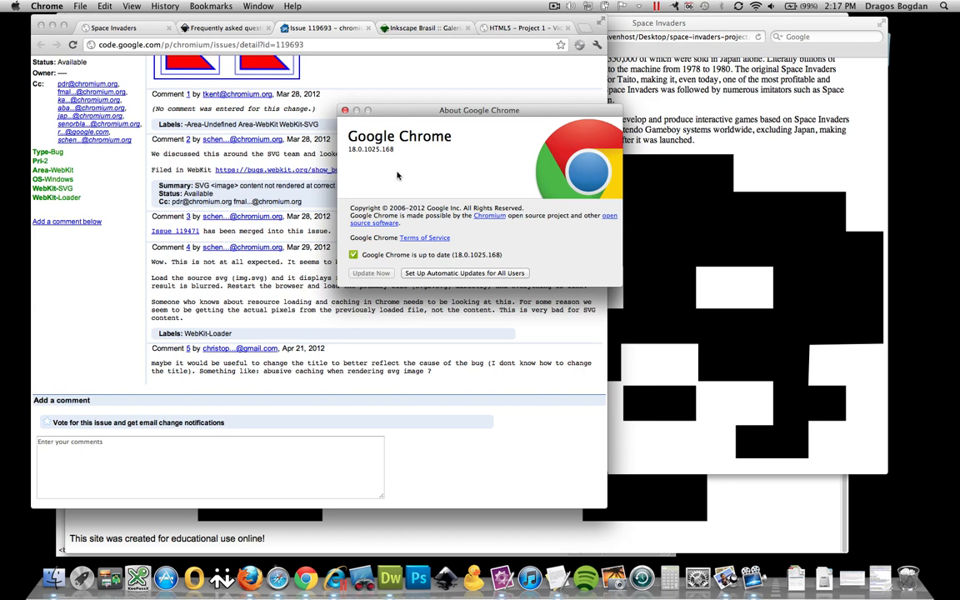